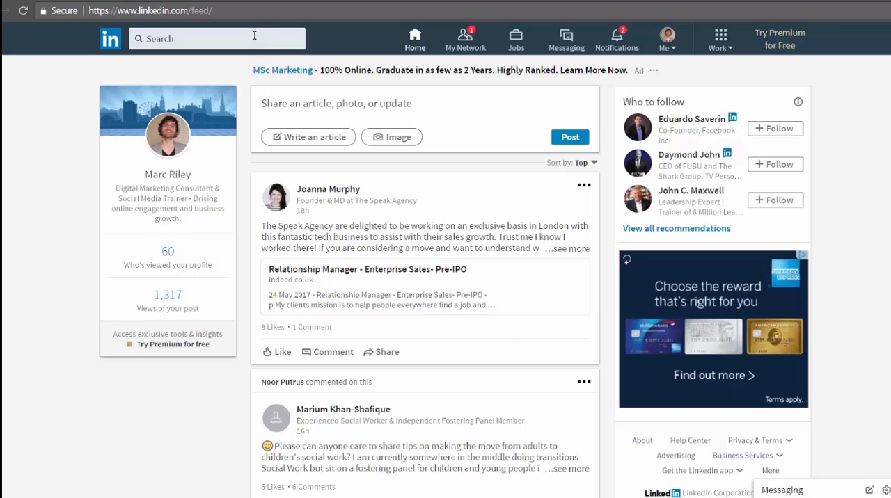
{"action": "mouse_move", "coordinate": [248, 38]}
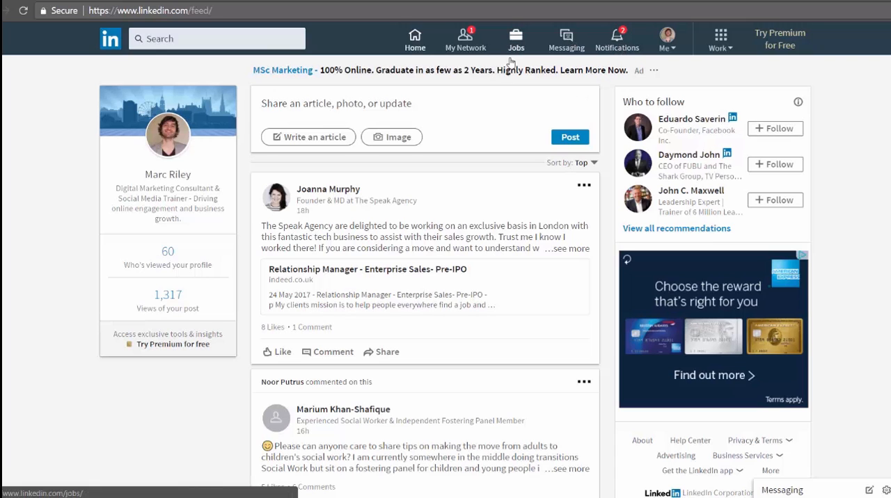
Step: Visit the Jobs page, view the Me account menu, and return to the home feed
{"action": "left_click", "coordinate": [516, 39]}
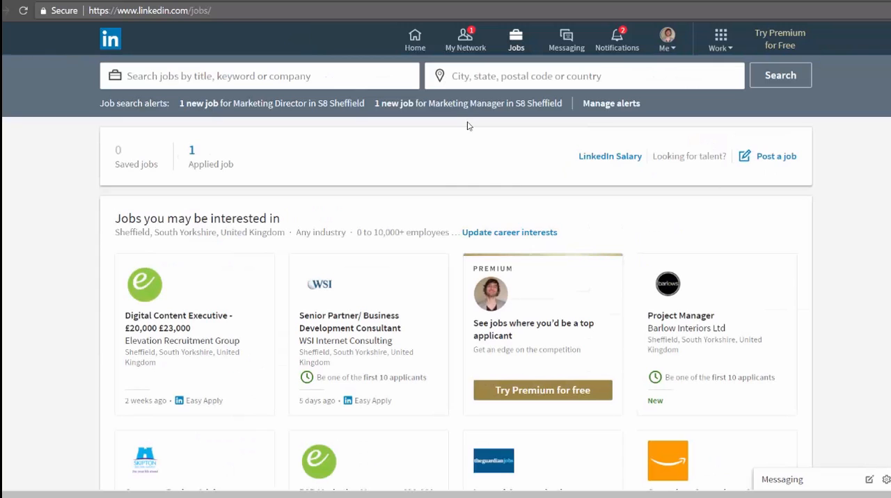
{"action": "mouse_move", "coordinate": [666, 39]}
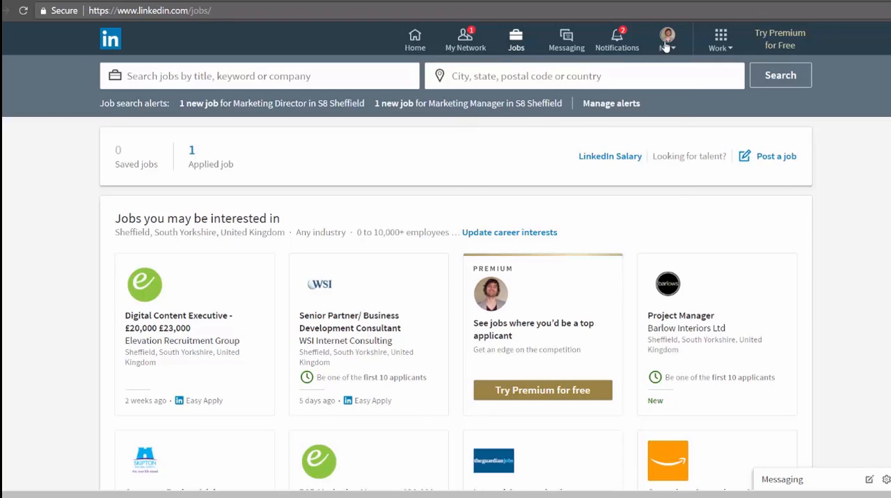
{"action": "left_click", "coordinate": [667, 38]}
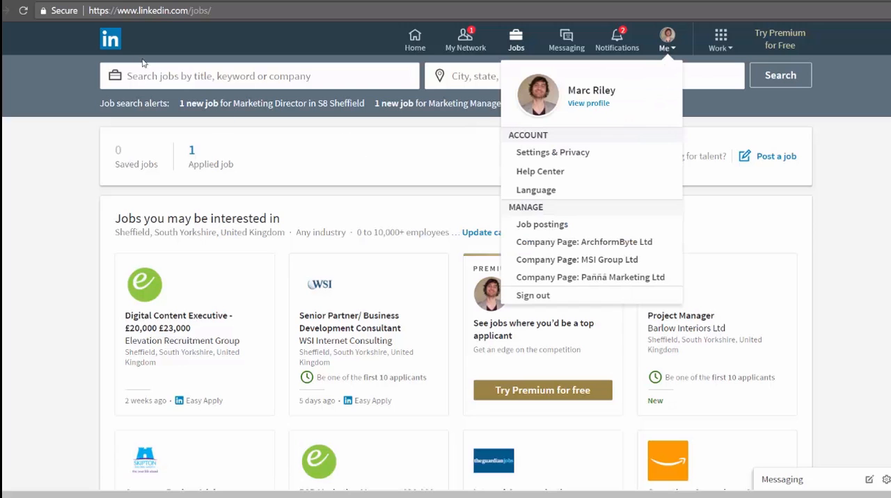
{"action": "left_click", "coordinate": [415, 39]}
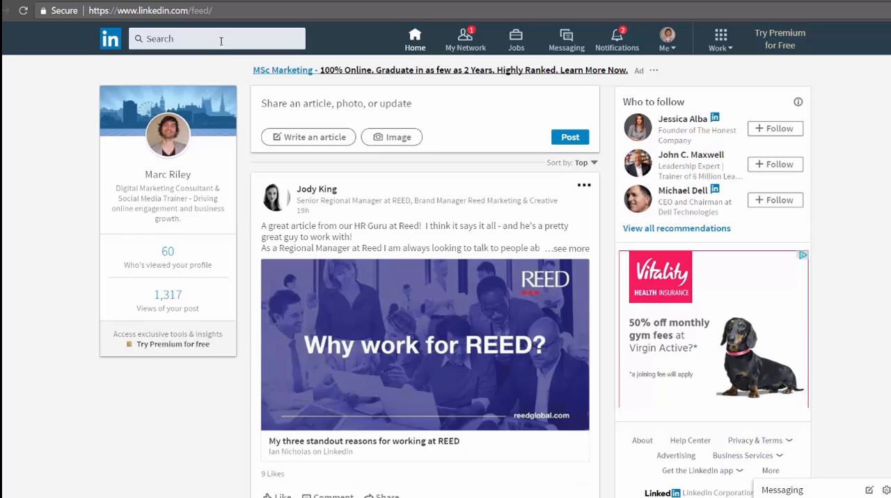
Step: Focus the search box to list recent searches and the people-search option
{"action": "left_click", "coordinate": [209, 39]}
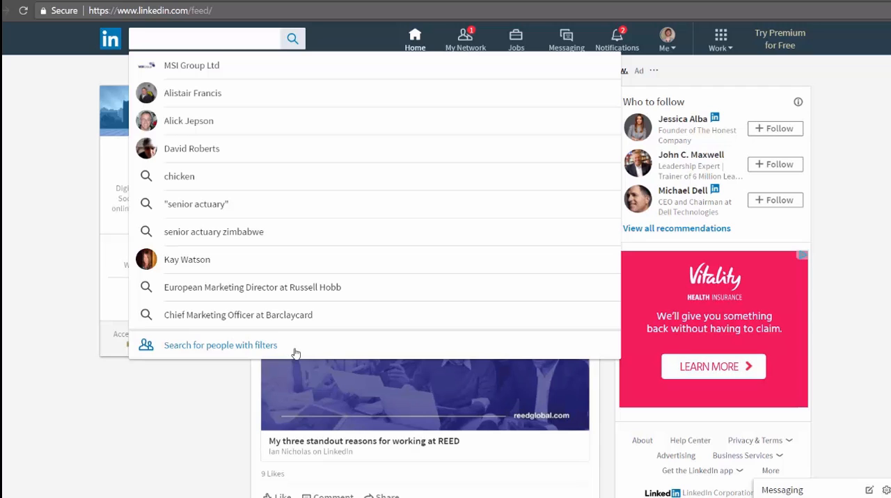
{"action": "mouse_move", "coordinate": [276, 351]}
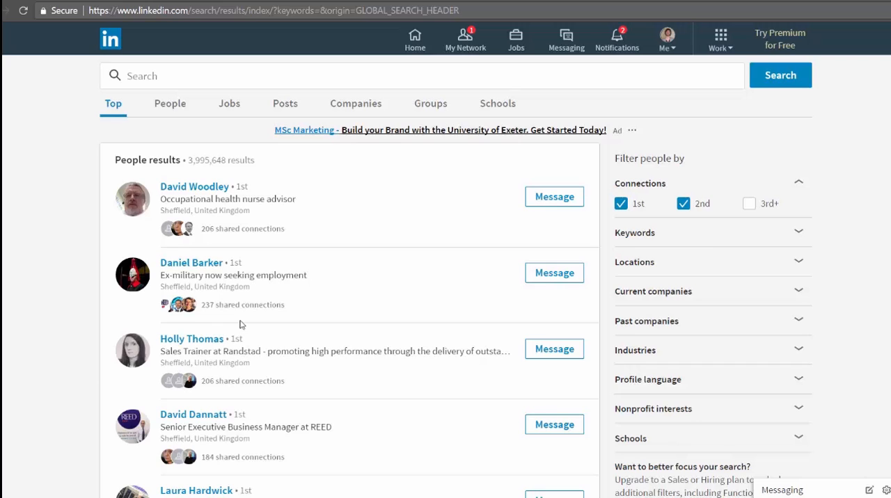
{"action": "mouse_move", "coordinate": [240, 324]}
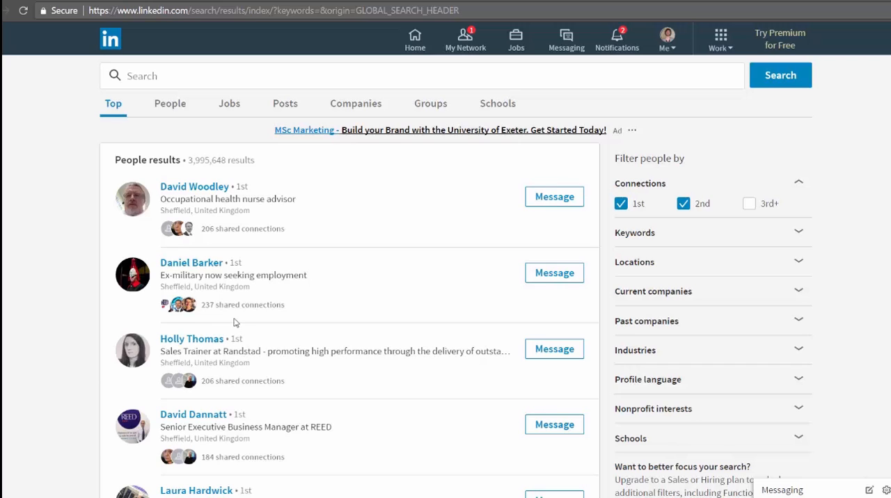
{"action": "mouse_move", "coordinate": [105, 155]}
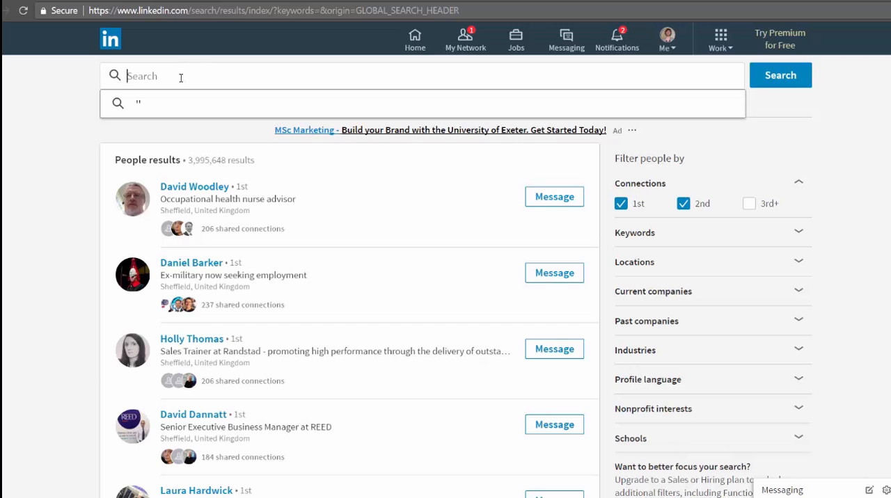
Step: Search for marketing manager from the typed suggestion list
{"action": "type", "text": "marketing manager"}
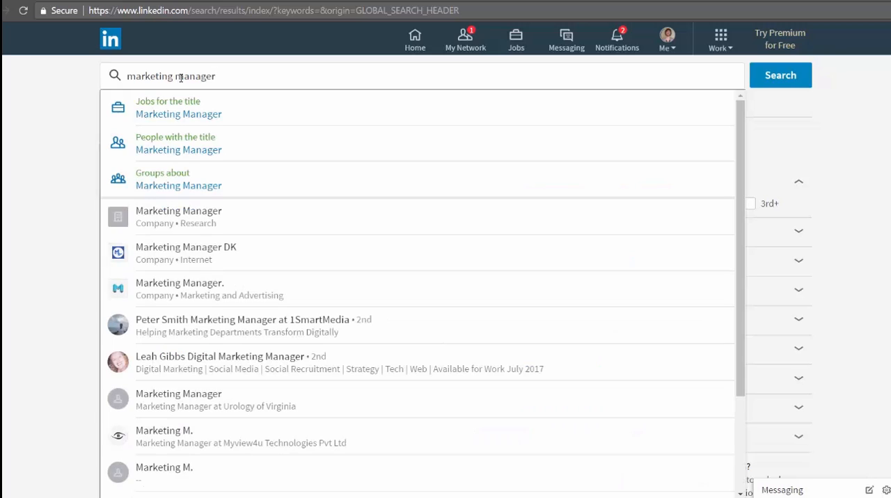
{"action": "mouse_move", "coordinate": [195, 117]}
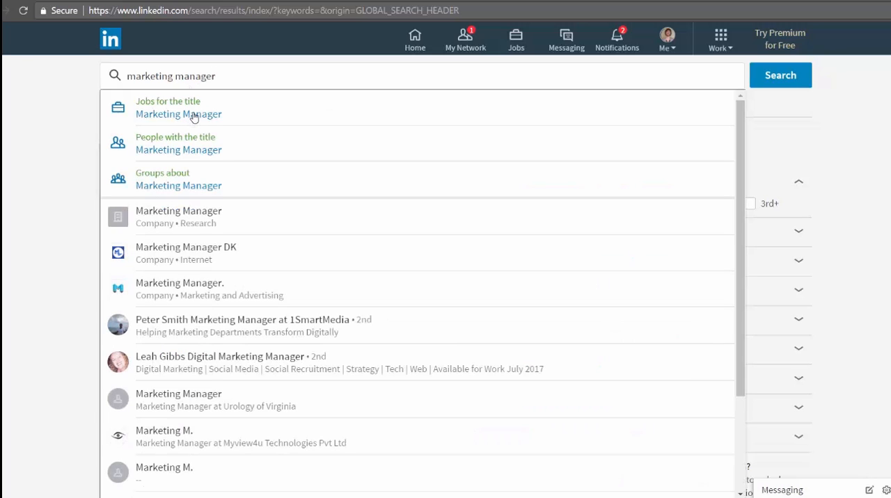
{"action": "mouse_move", "coordinate": [197, 189]}
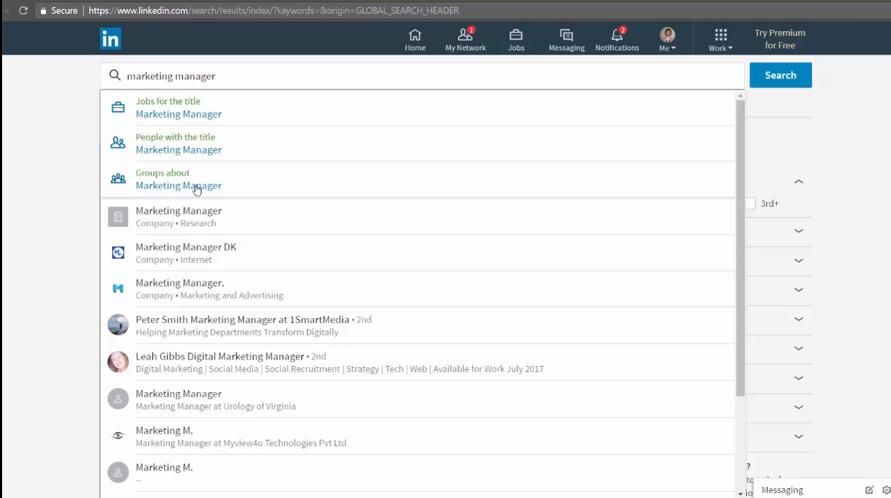
{"action": "left_click", "coordinate": [780, 75]}
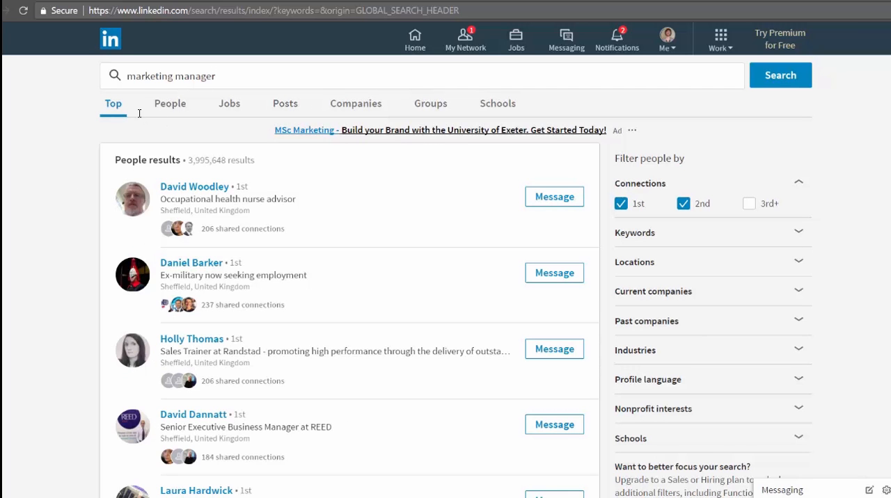
{"action": "mouse_move", "coordinate": [284, 103]}
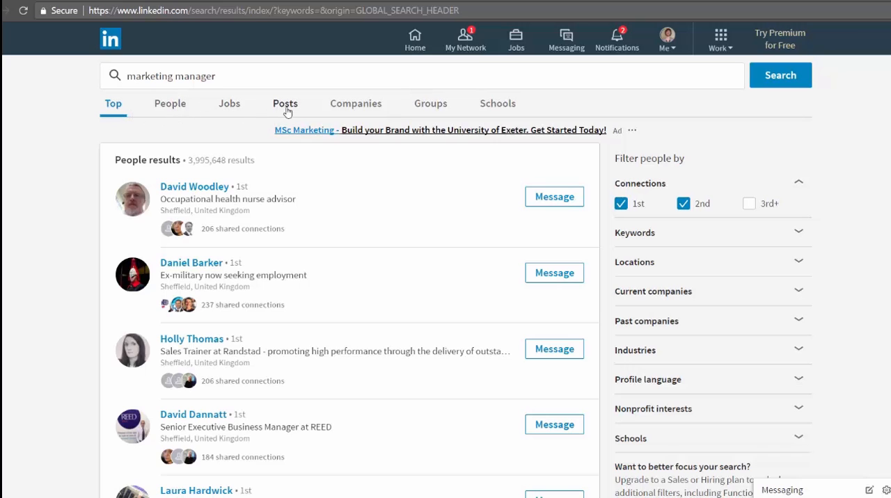
{"action": "mouse_move", "coordinate": [526, 111]}
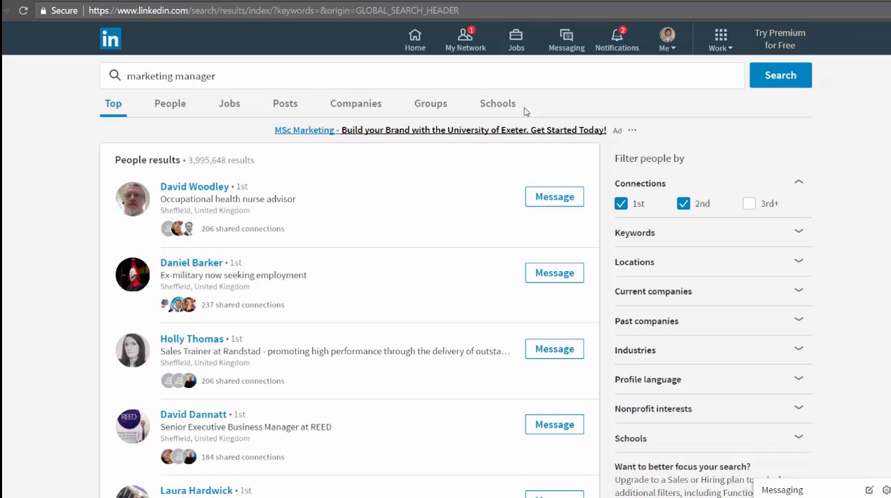
{"action": "mouse_move", "coordinate": [169, 109]}
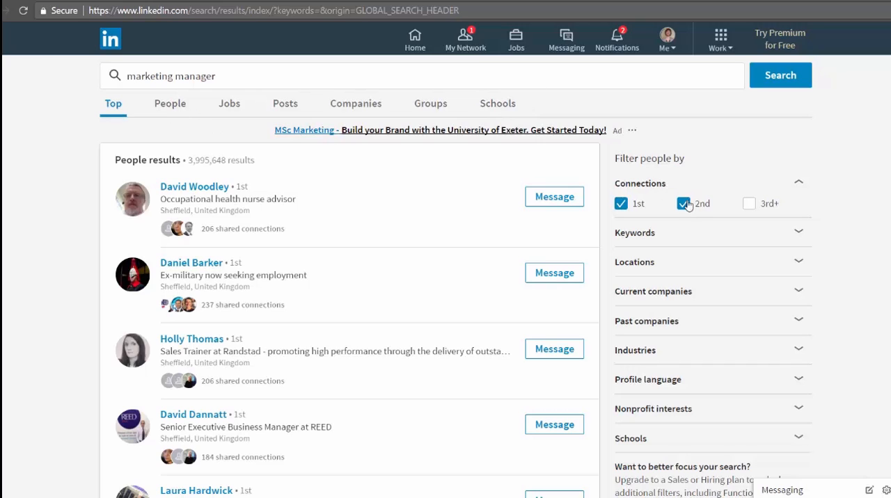
{"action": "mouse_move", "coordinate": [735, 203]}
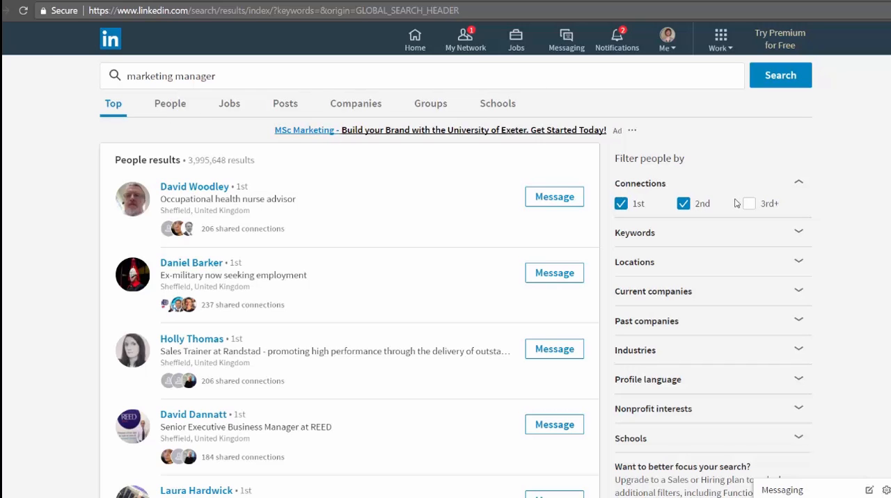
{"action": "scroll", "scroll_direction": "down", "scroll_amount": 3}
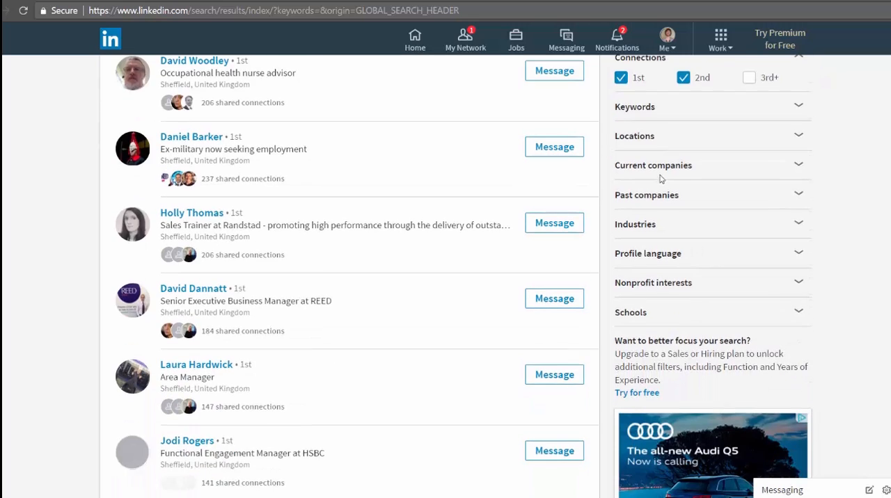
{"action": "scroll", "scroll_direction": "up", "scroll_amount": 3}
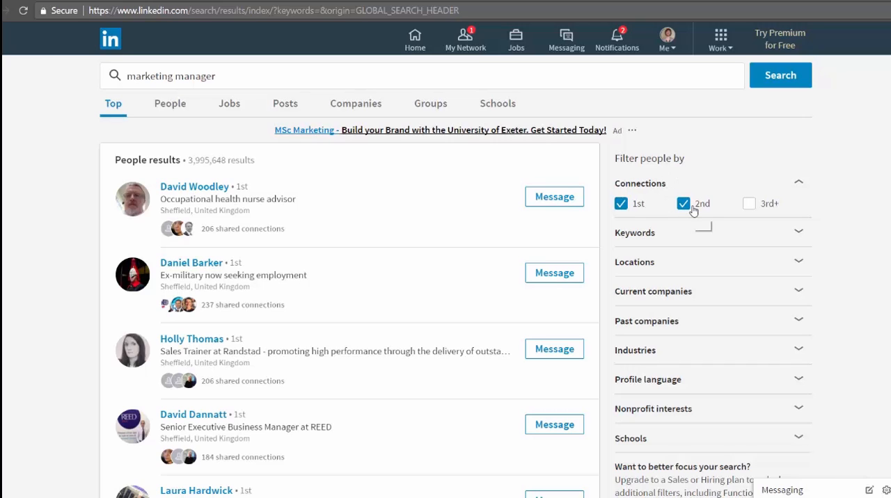
{"action": "mouse_move", "coordinate": [699, 239]}
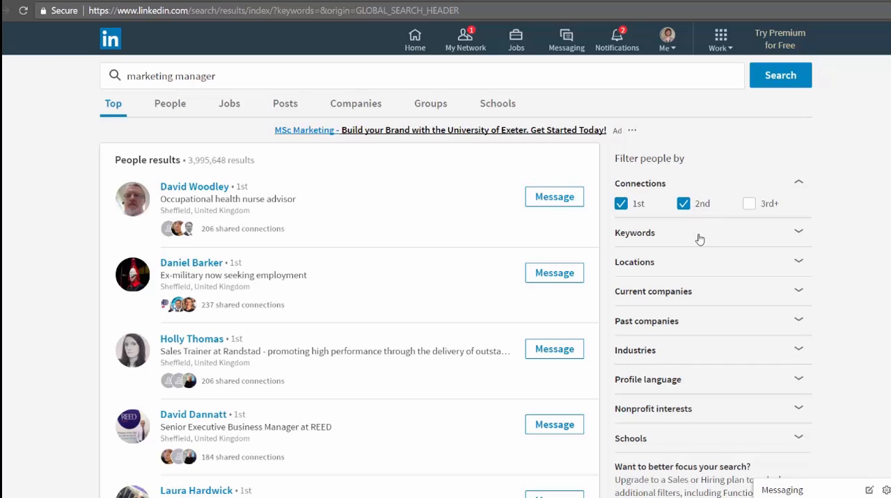
{"action": "mouse_move", "coordinate": [667, 284]}
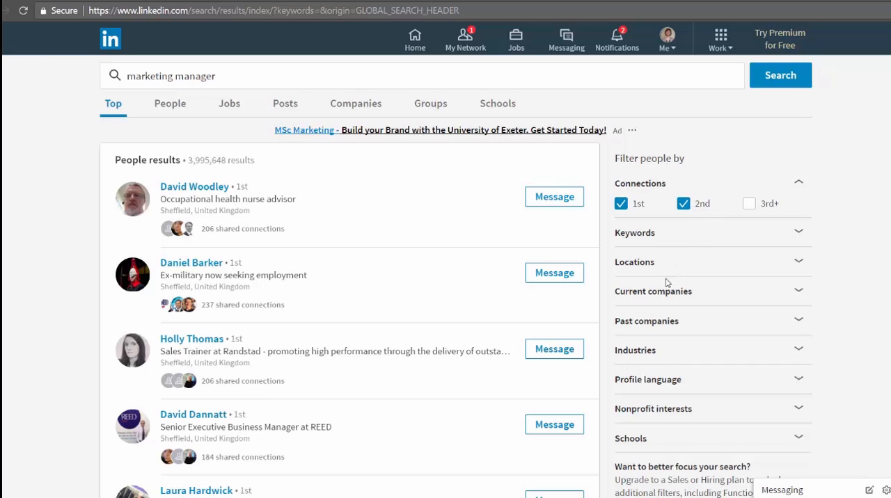
{"action": "mouse_move", "coordinate": [672, 362]}
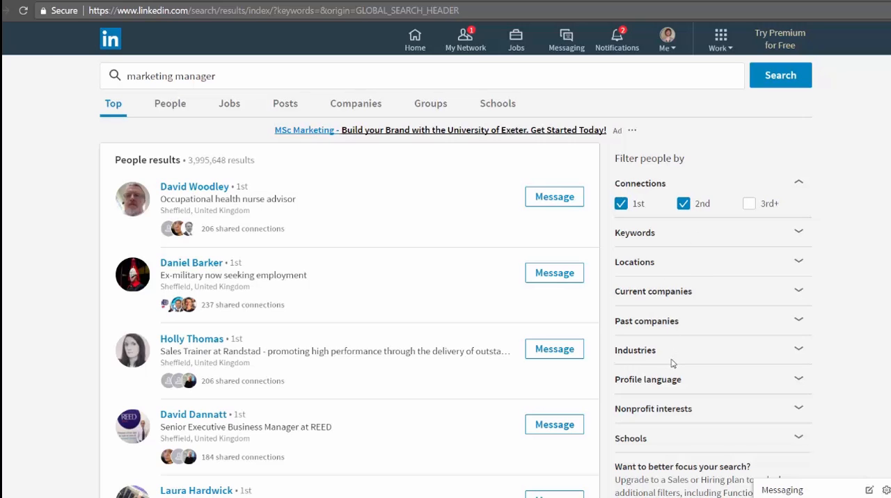
{"action": "mouse_move", "coordinate": [685, 407]}
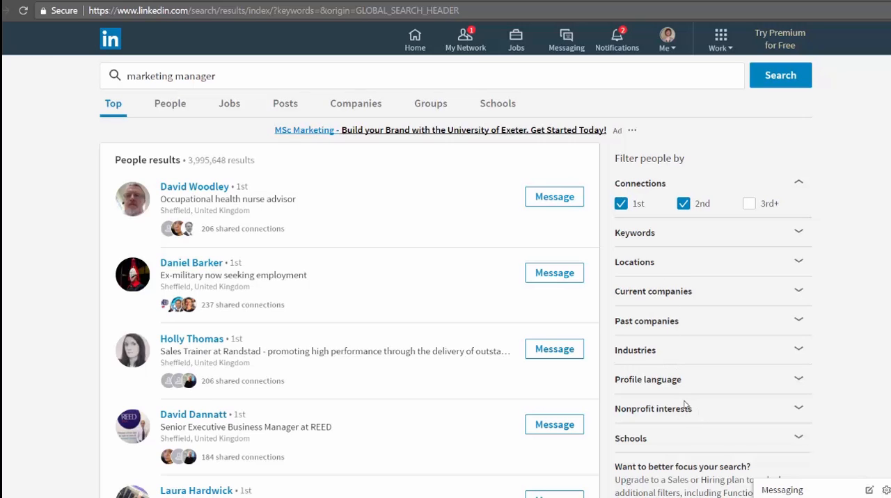
{"action": "mouse_move", "coordinate": [757, 431]}
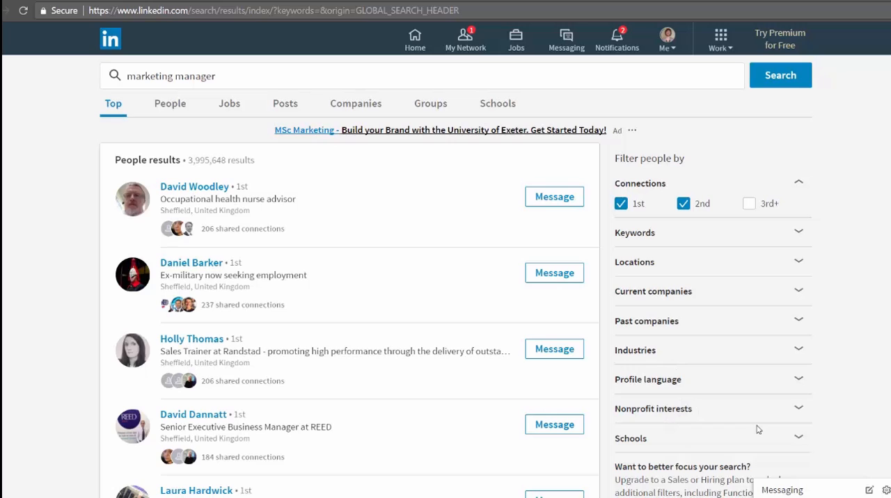
{"action": "mouse_move", "coordinate": [667, 236]}
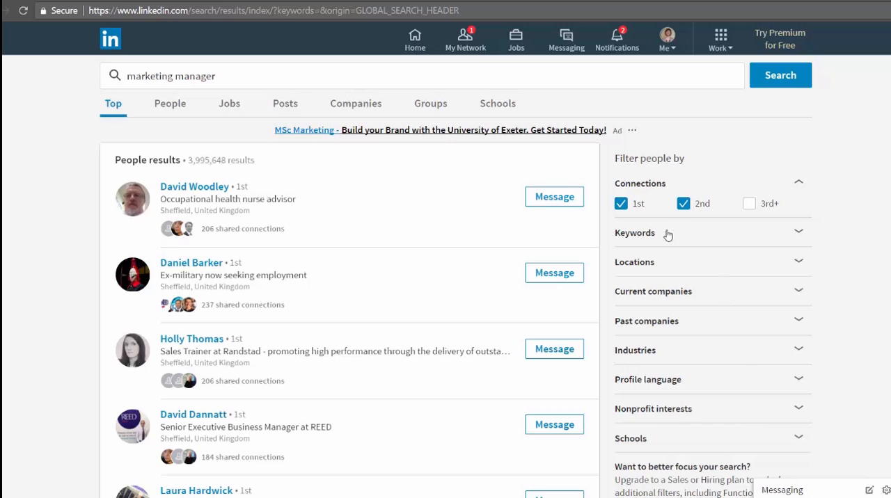
{"action": "left_click", "coordinate": [635, 233]}
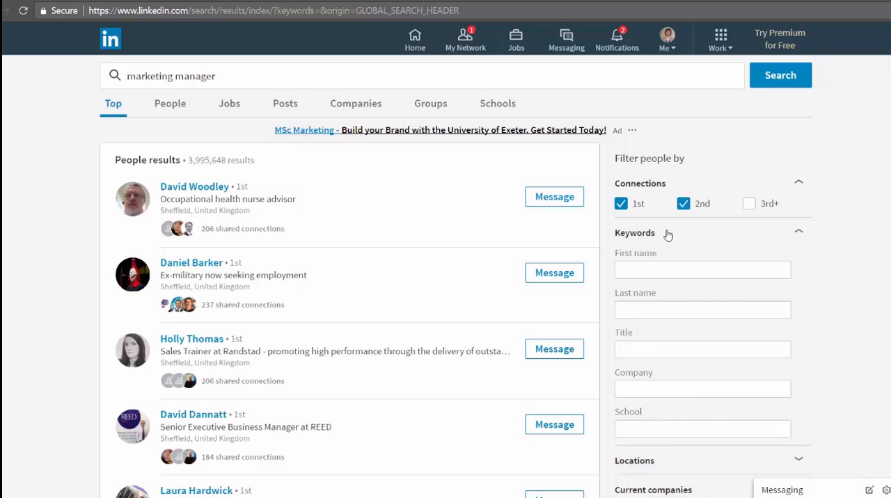
{"action": "mouse_move", "coordinate": [654, 272]}
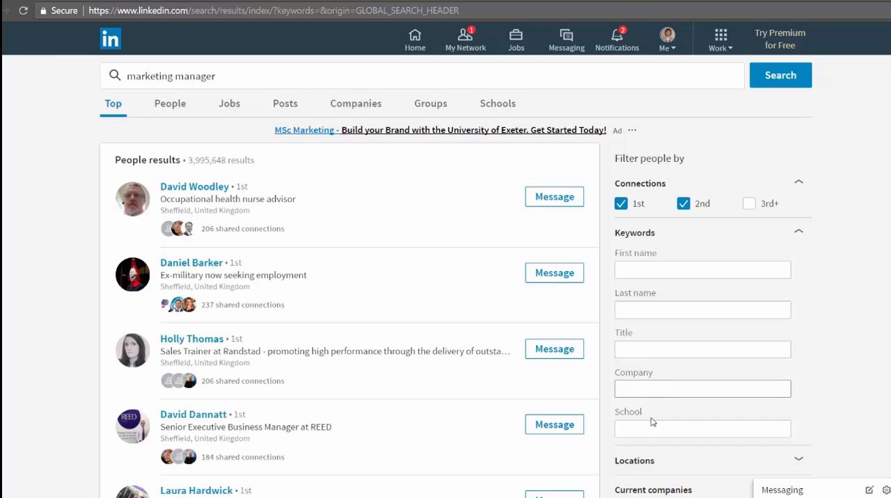
{"action": "left_click", "coordinate": [702, 429]}
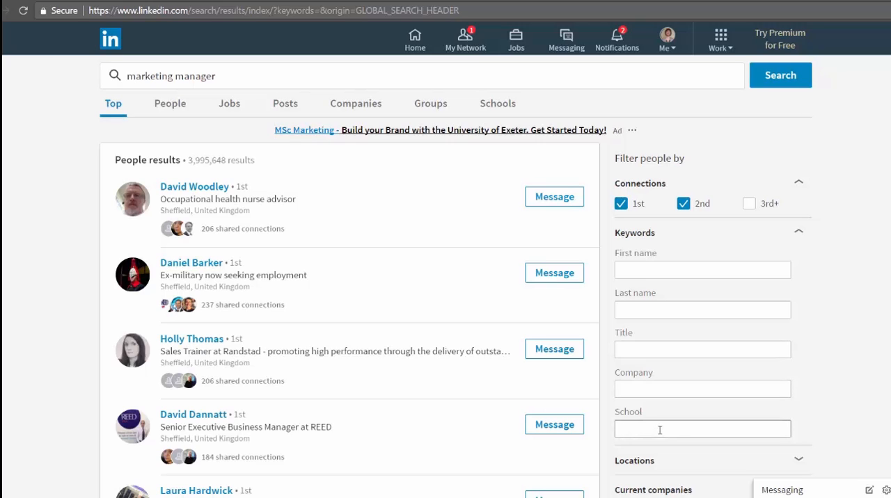
{"action": "left_click", "coordinate": [799, 231]}
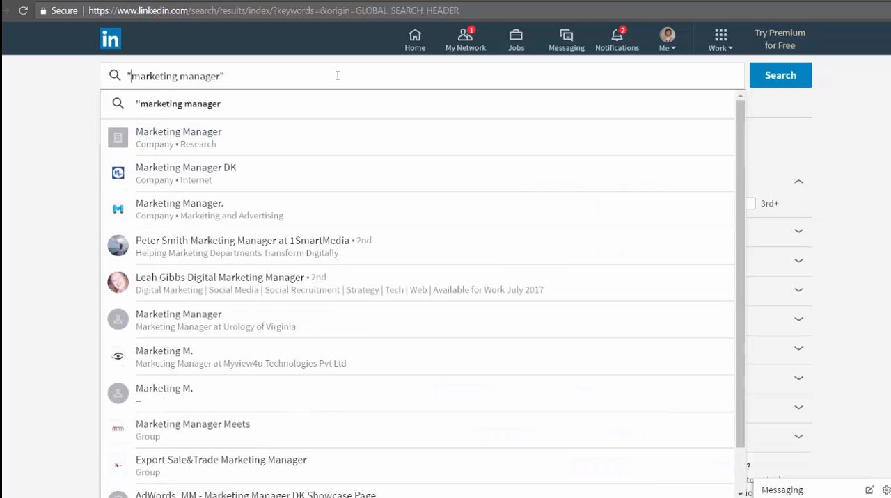
Step: Re-run the search as the quoted exact phrase "marketing manager"
{"action": "left_click", "coordinate": [779, 75]}
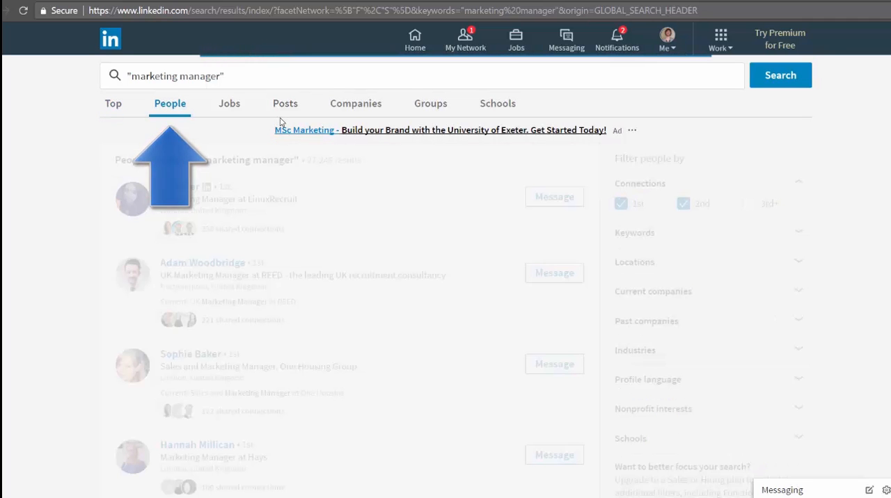
Step: Restrict the "marketing manager" results to the People category
{"action": "left_click", "coordinate": [170, 103]}
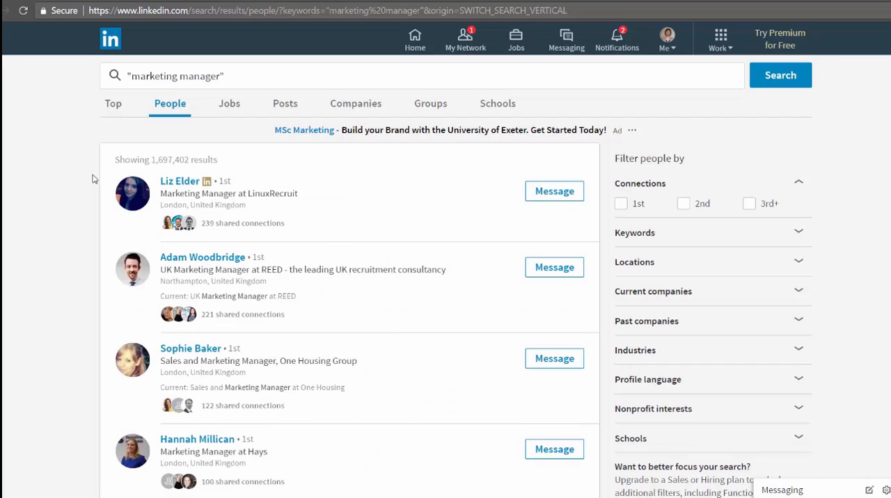
{"action": "mouse_move", "coordinate": [170, 182]}
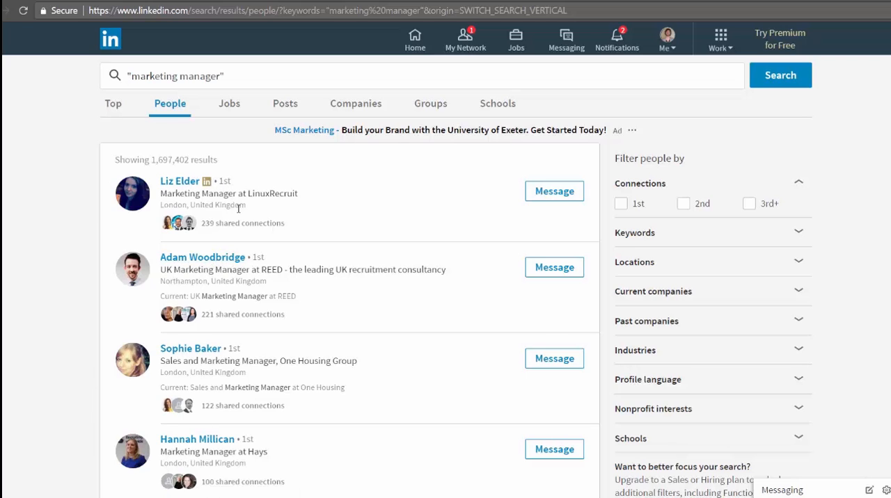
{"action": "mouse_move", "coordinate": [203, 256]}
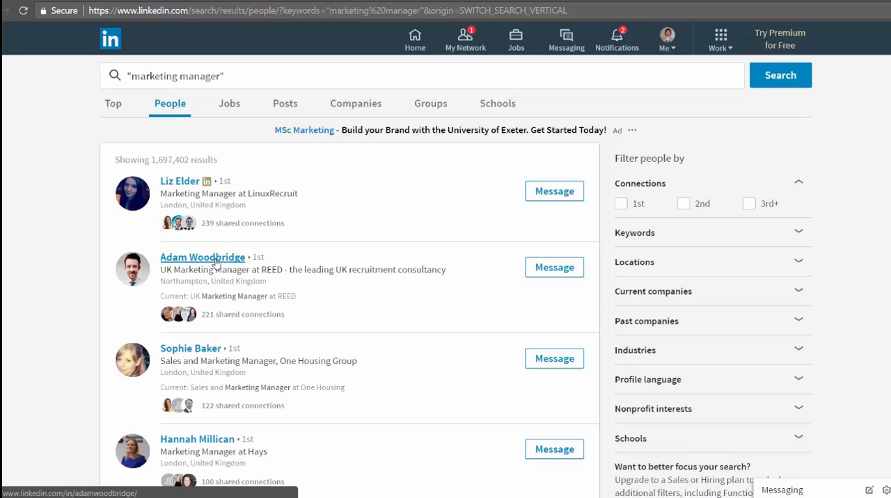
{"action": "mouse_move", "coordinate": [218, 270]}
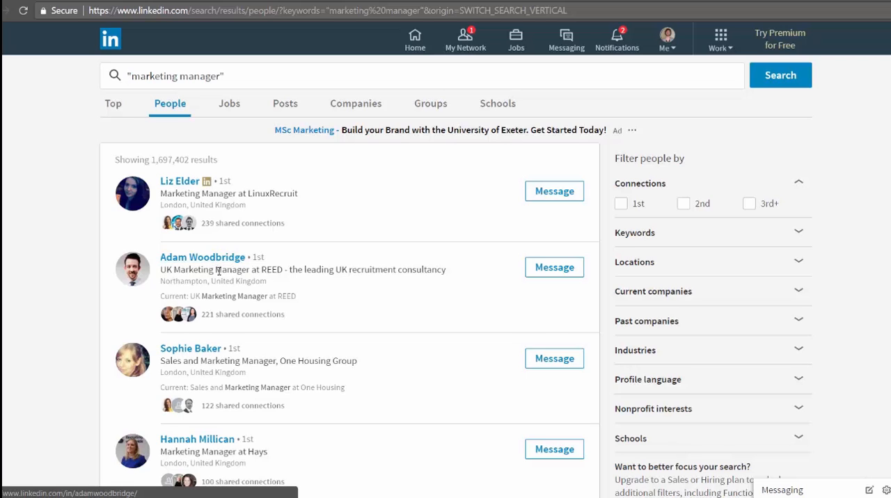
{"action": "mouse_move", "coordinate": [38, 229]}
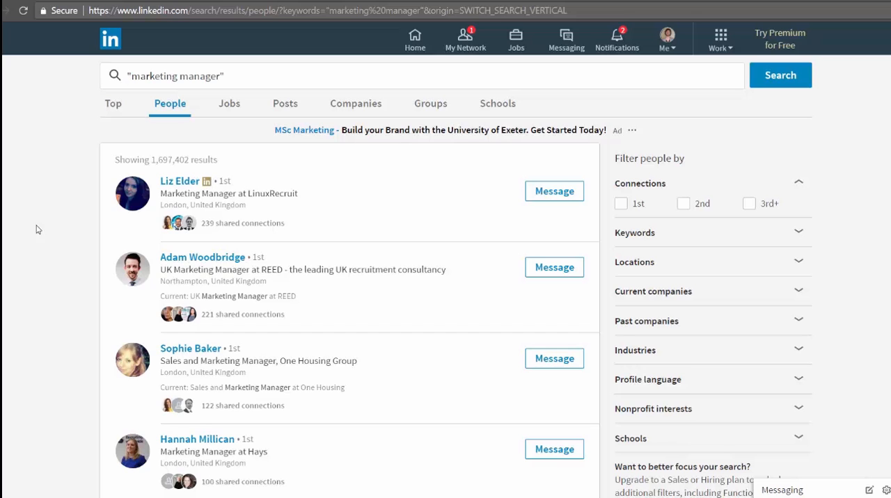
{"action": "mouse_move", "coordinate": [136, 197]}
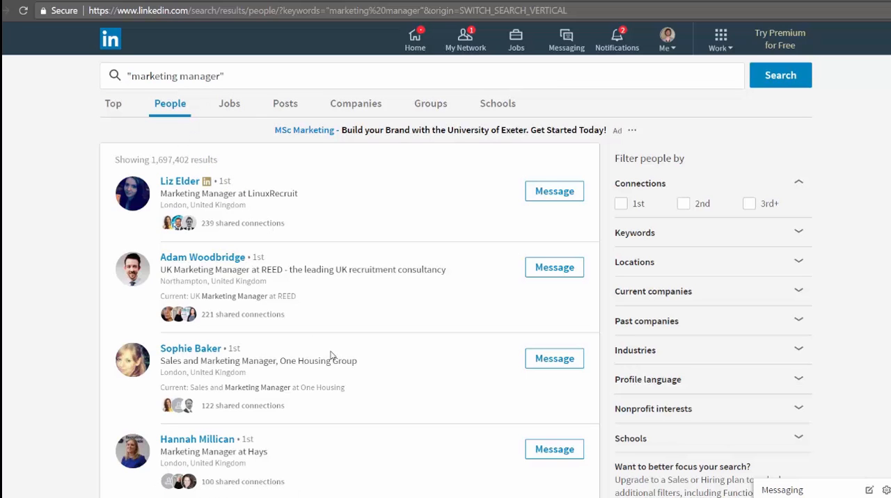
{"action": "mouse_move", "coordinate": [323, 352]}
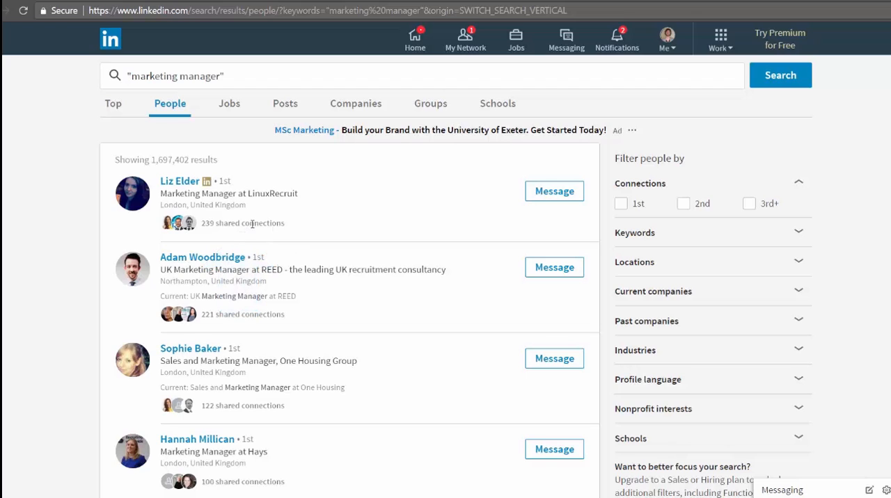
{"action": "mouse_move", "coordinate": [434, 214]}
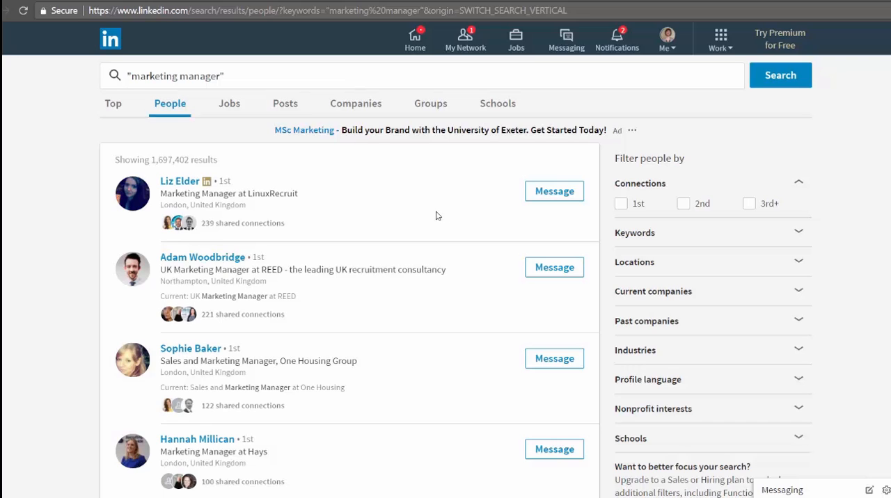
{"action": "mouse_move", "coordinate": [554, 192]}
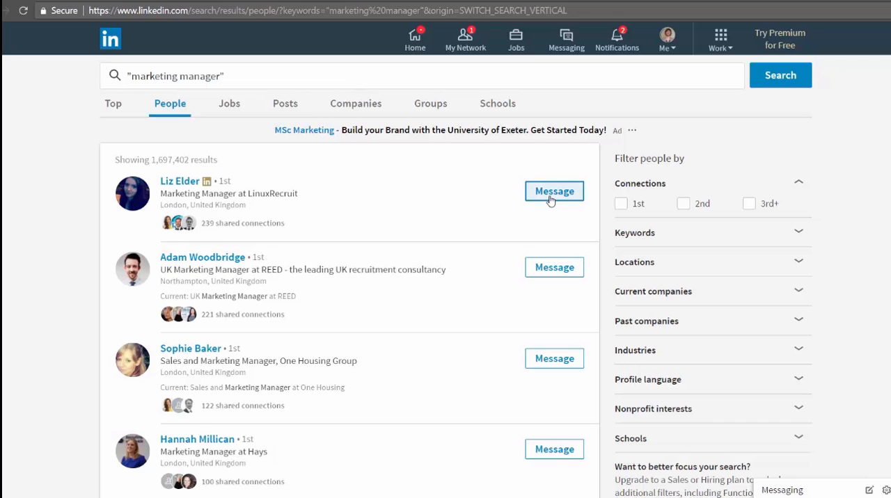
Step: Toggle the 2nd-degree Connections filter off again and keep only 3rd+ connections selected
{"action": "left_click", "coordinate": [683, 204]}
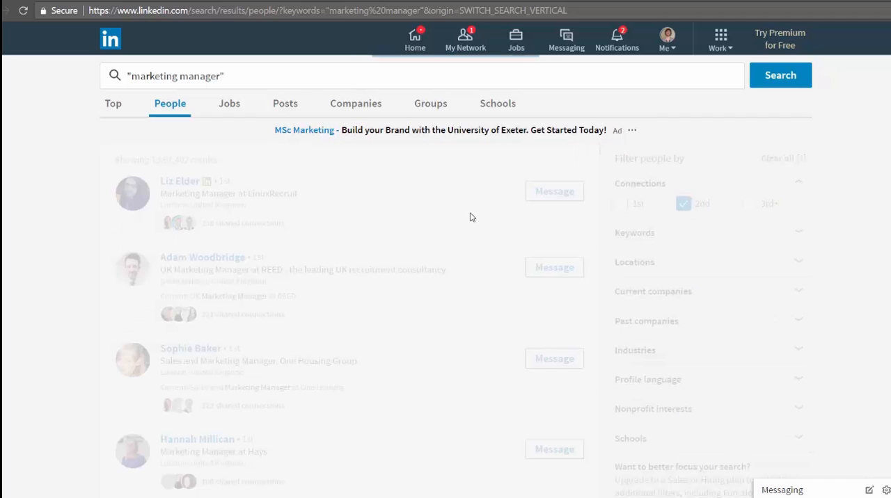
{"action": "left_click", "coordinate": [682, 203]}
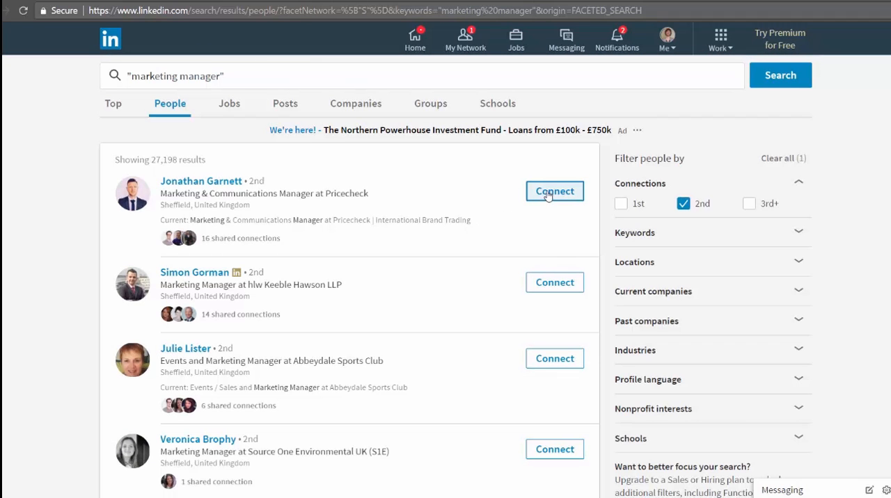
{"action": "left_click", "coordinate": [682, 204]}
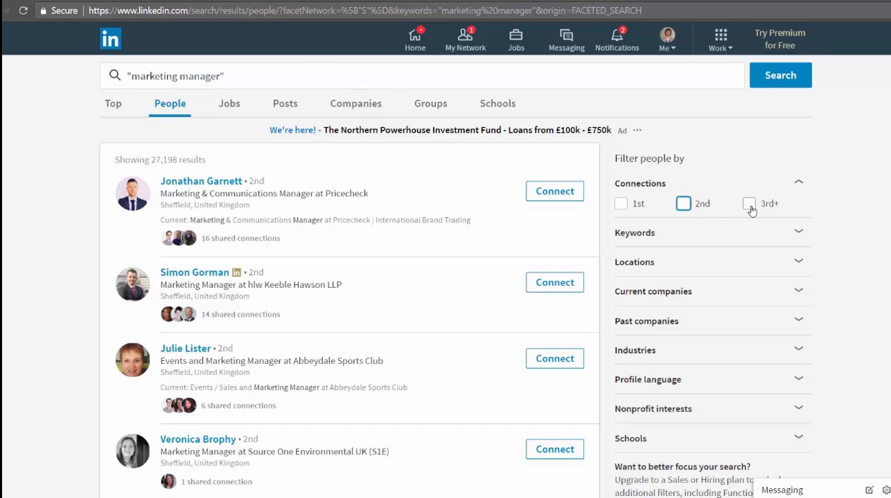
{"action": "left_click", "coordinate": [682, 203]}
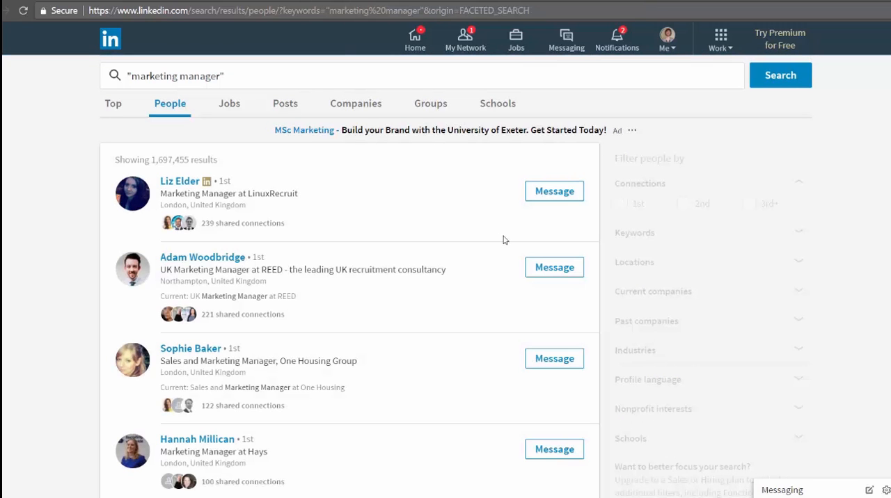
{"action": "left_click", "coordinate": [749, 204]}
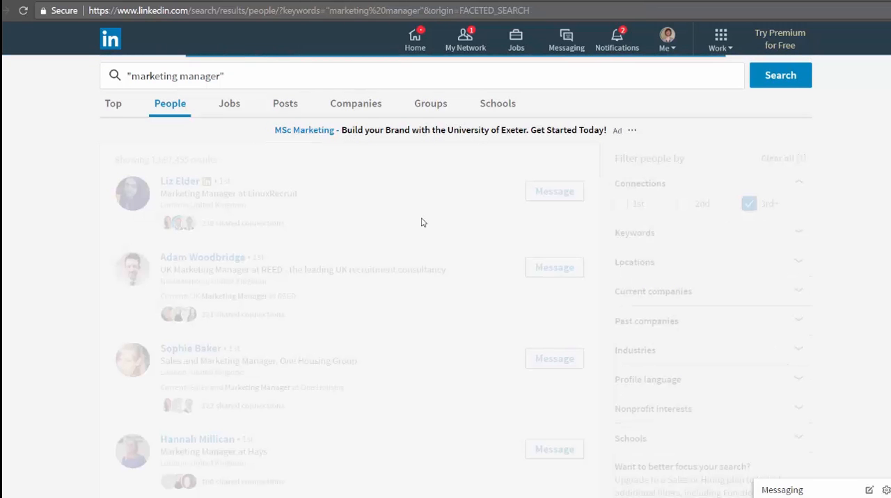
{"action": "left_click", "coordinate": [749, 204]}
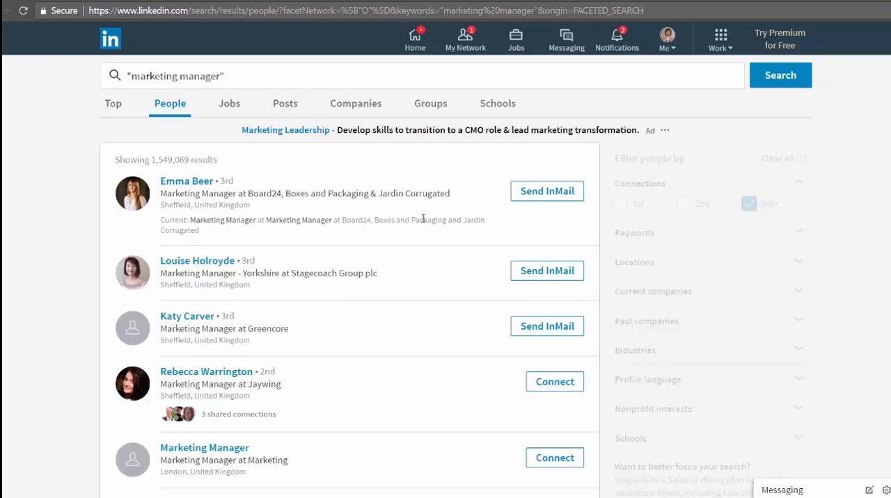
{"action": "left_click", "coordinate": [749, 203]}
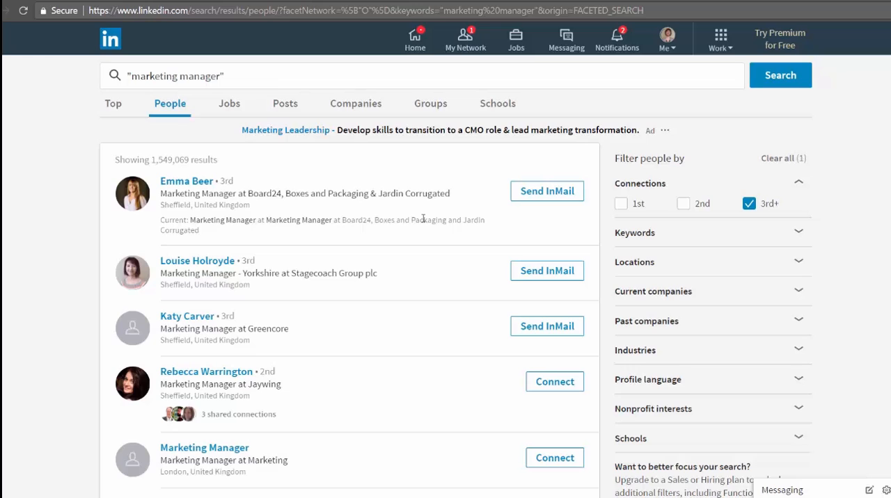
{"action": "mouse_move", "coordinate": [532, 156]}
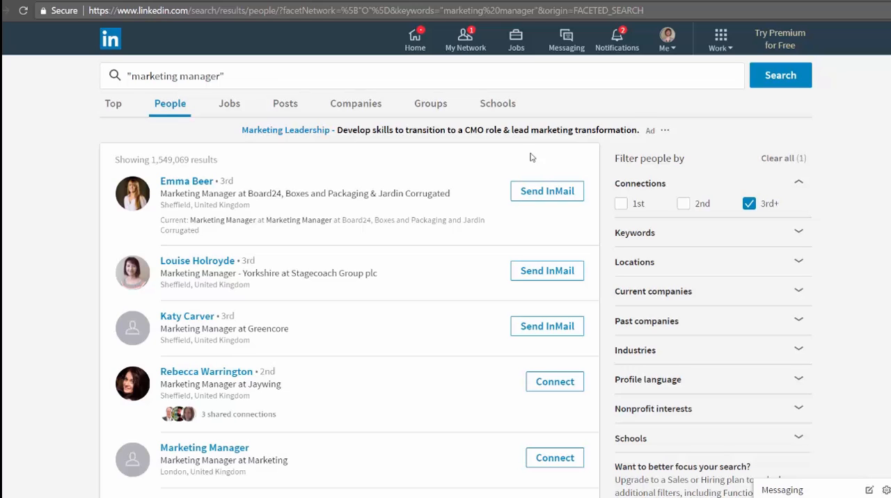
{"action": "mouse_move", "coordinate": [646, 108]}
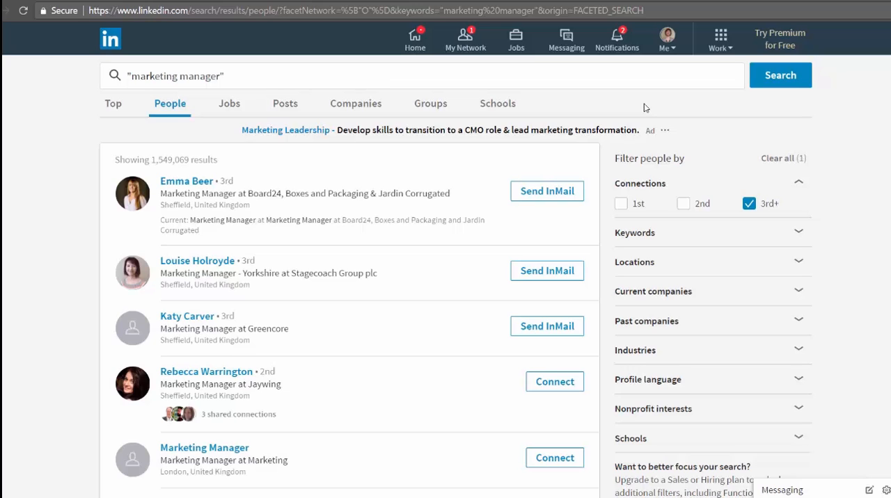
{"action": "right_click", "coordinate": [187, 181]}
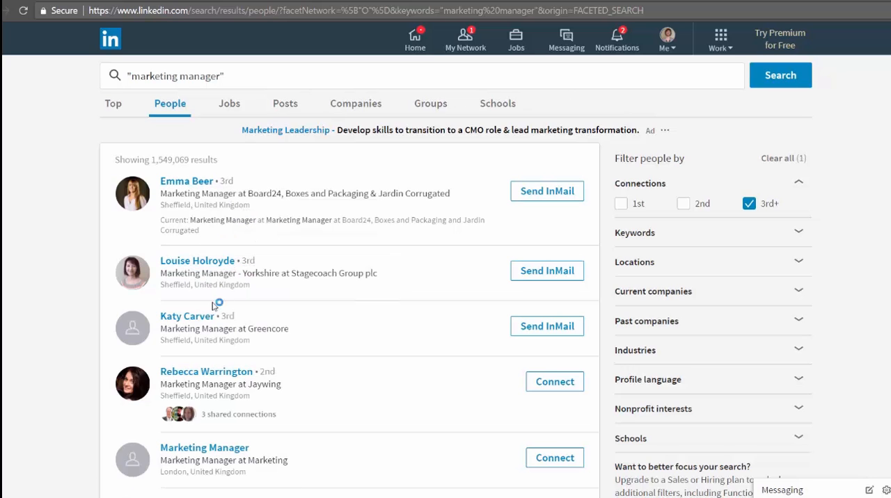
{"action": "right_click", "coordinate": [206, 370]}
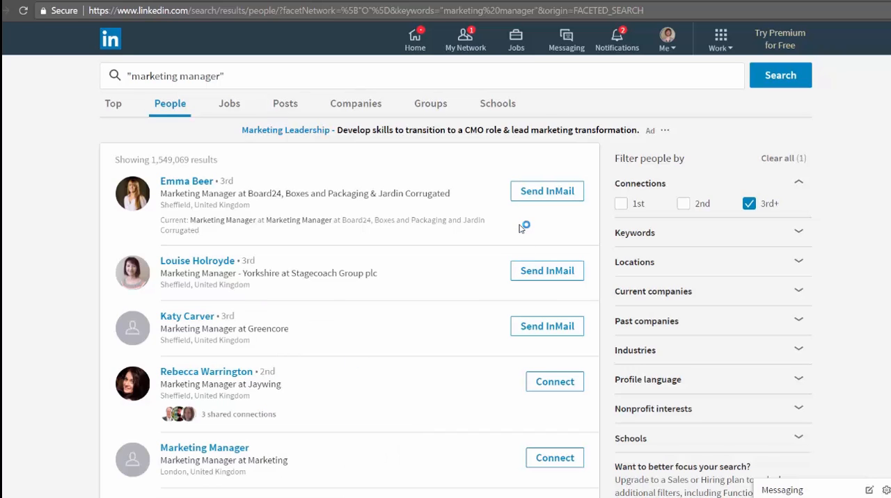
{"action": "mouse_move", "coordinate": [484, 237]}
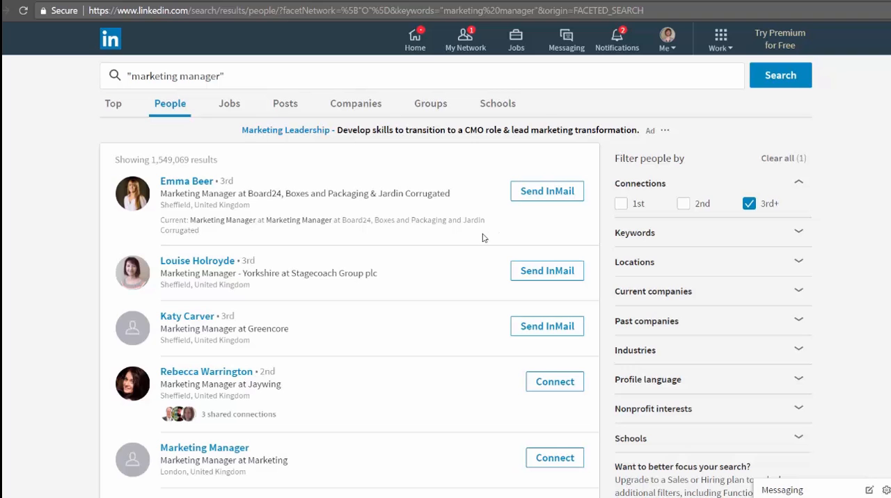
{"action": "left_click", "coordinate": [186, 181]}
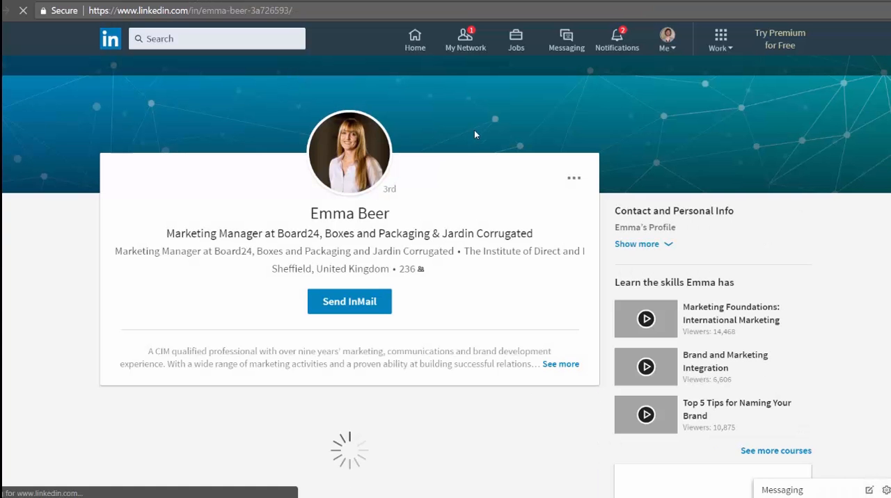